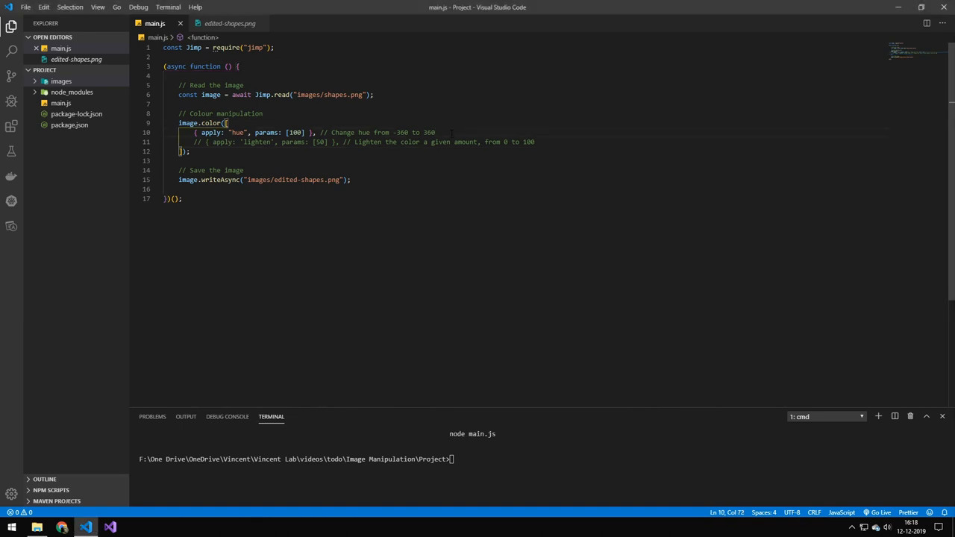
Preview the original shapes.png, then return to main.js at its hue amount of 100.
click(60, 81)
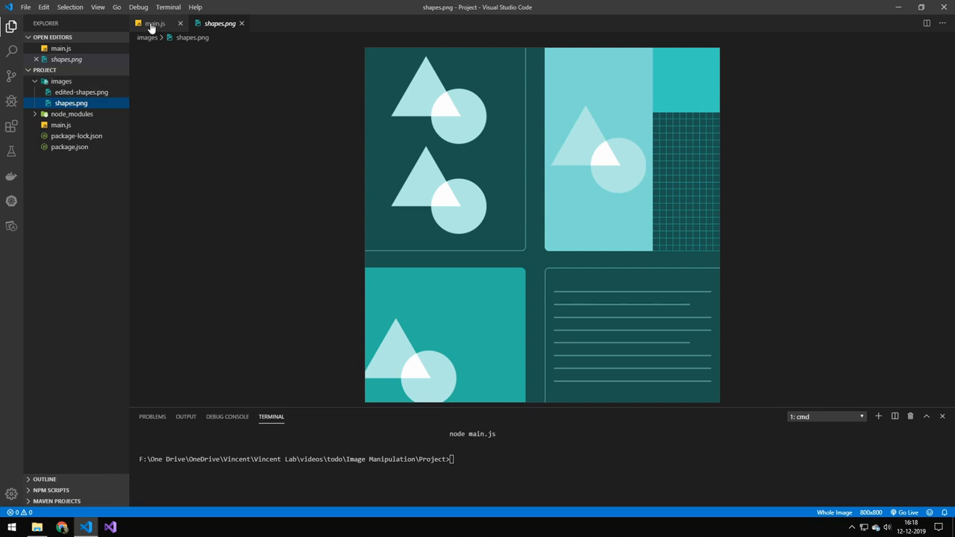
click(153, 23)
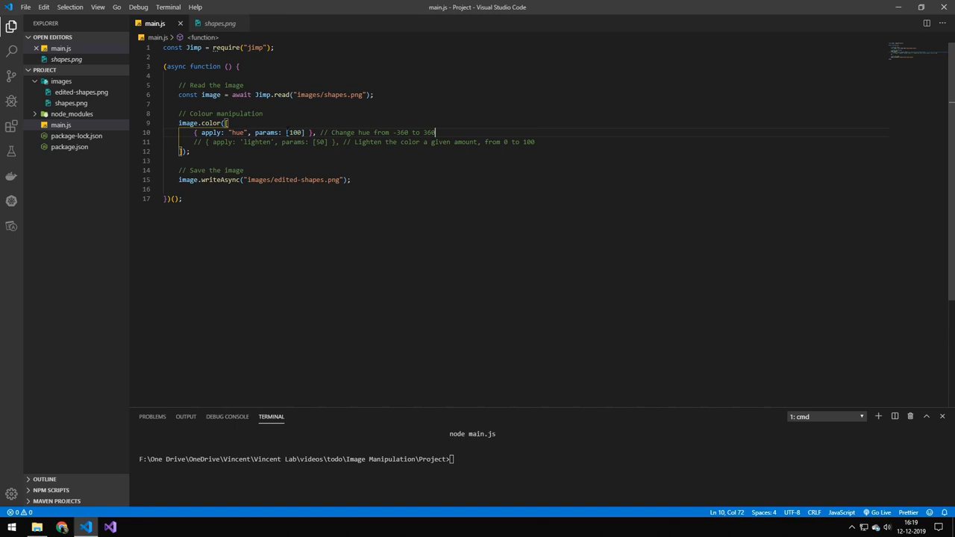
click(295, 132)
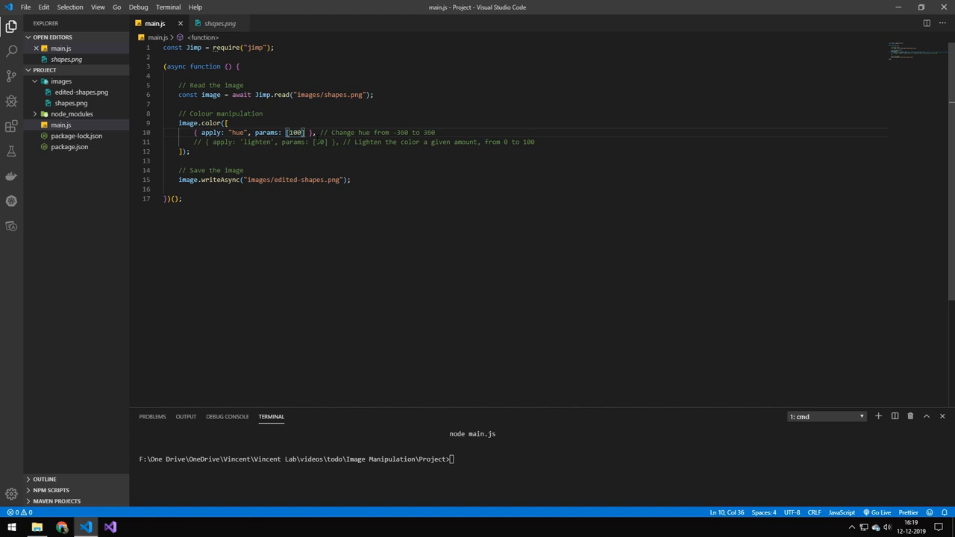
Run node main.js, compare the result with the original shapes.png, then close that preview.
text(node main.js)
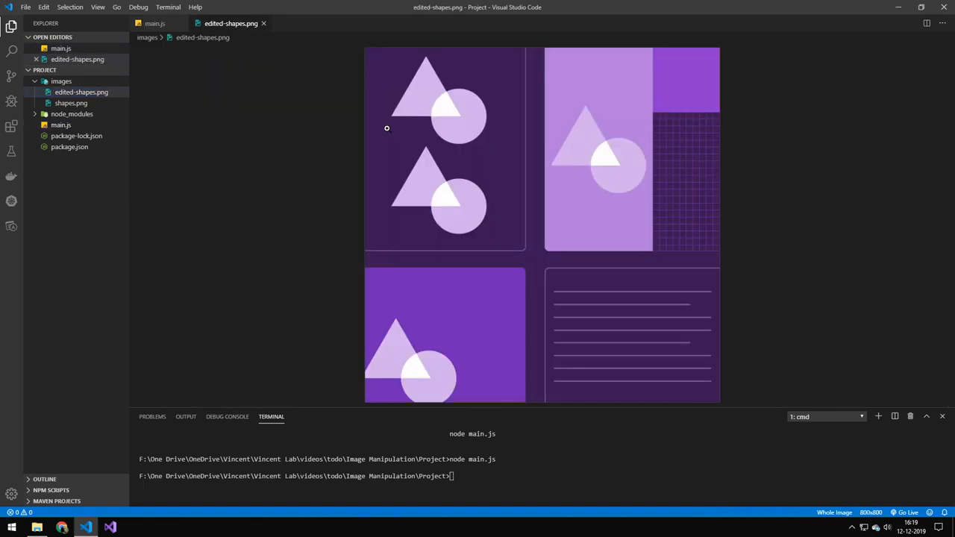
click(81, 91)
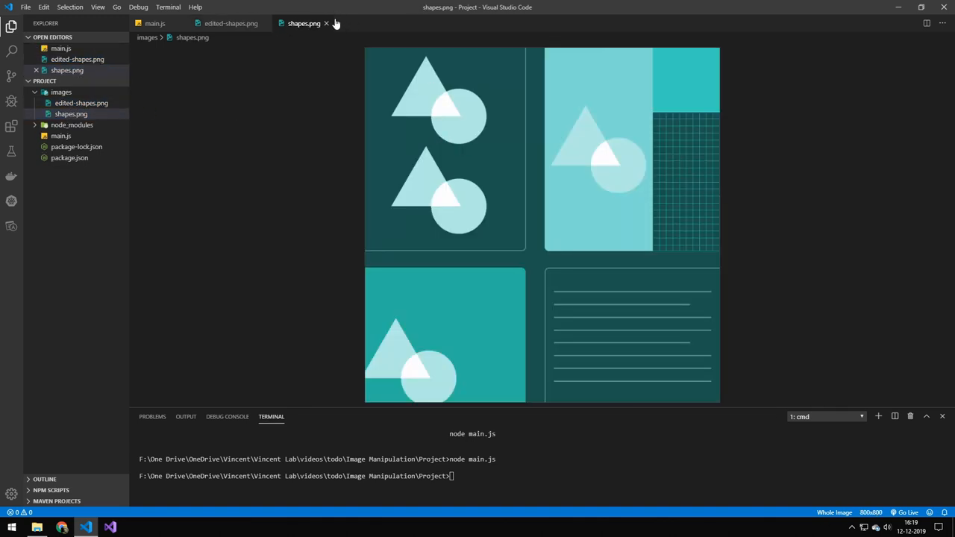
click(154, 23)
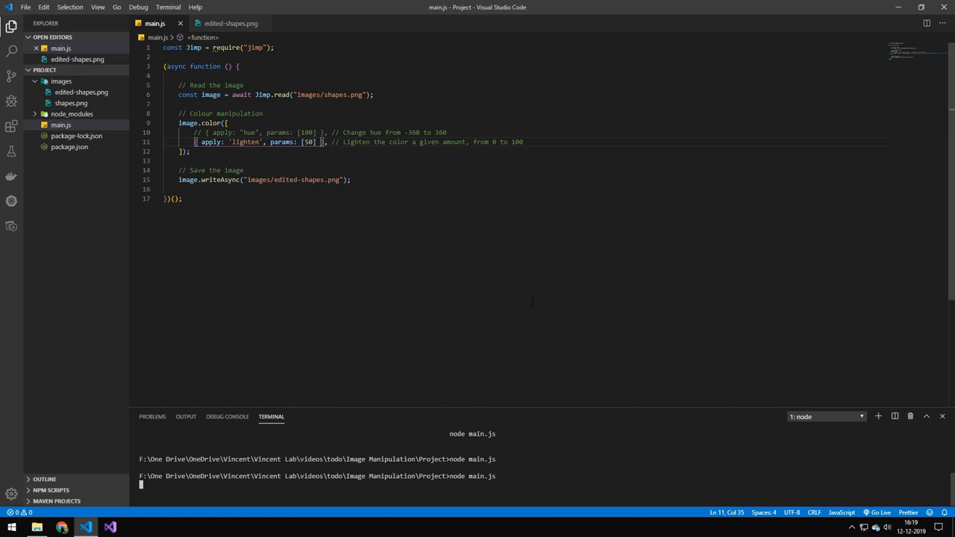
Check the pale lightened edited-shapes.png against main.js, then view the regenerated result.
click(230, 24)
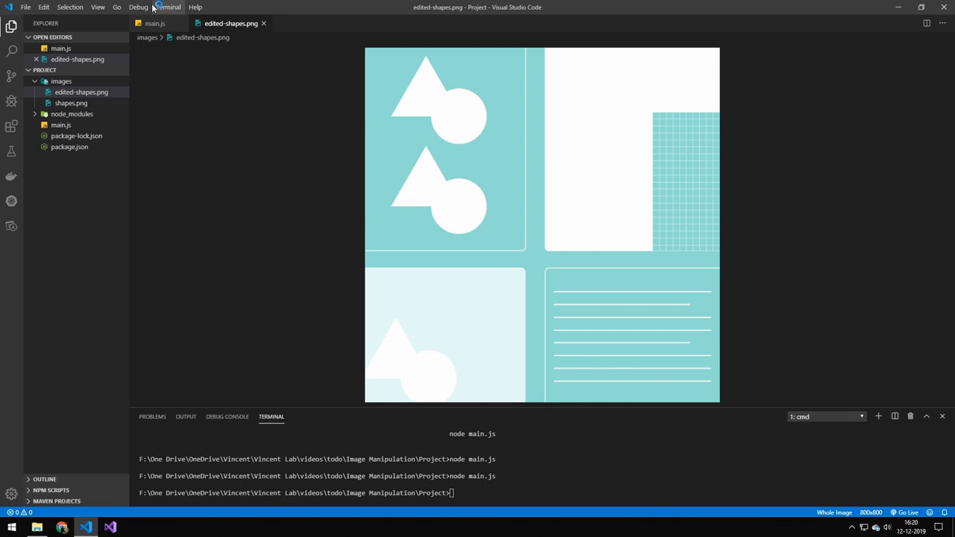
click(154, 23)
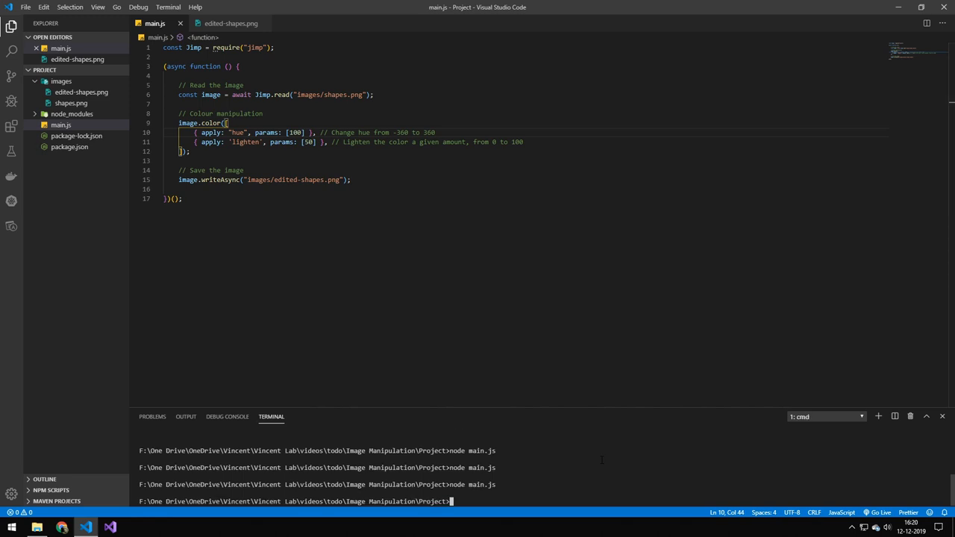
click(231, 24)
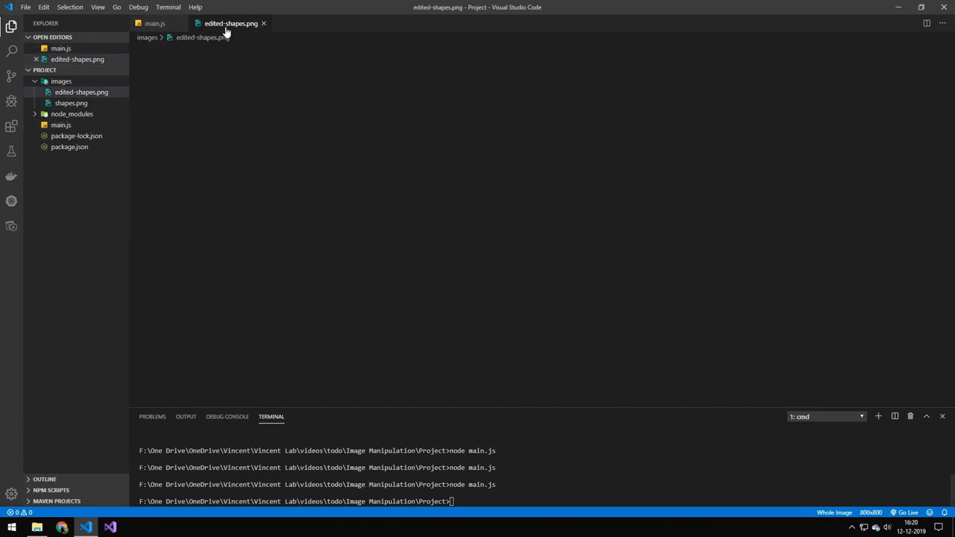
click(155, 23)
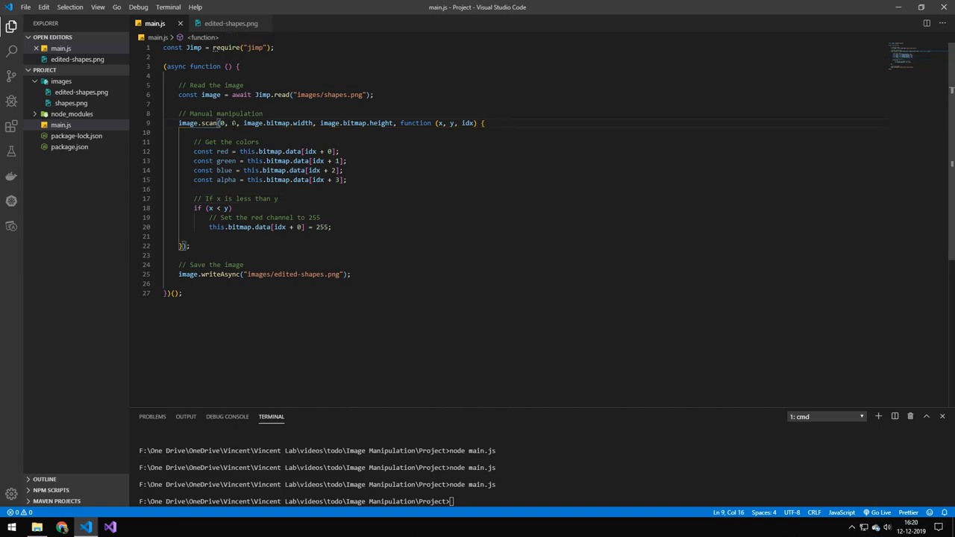
View the combined hue-and-lighten result, then inspect the image.scan callback's RGBA channel lines.
click(230, 23)
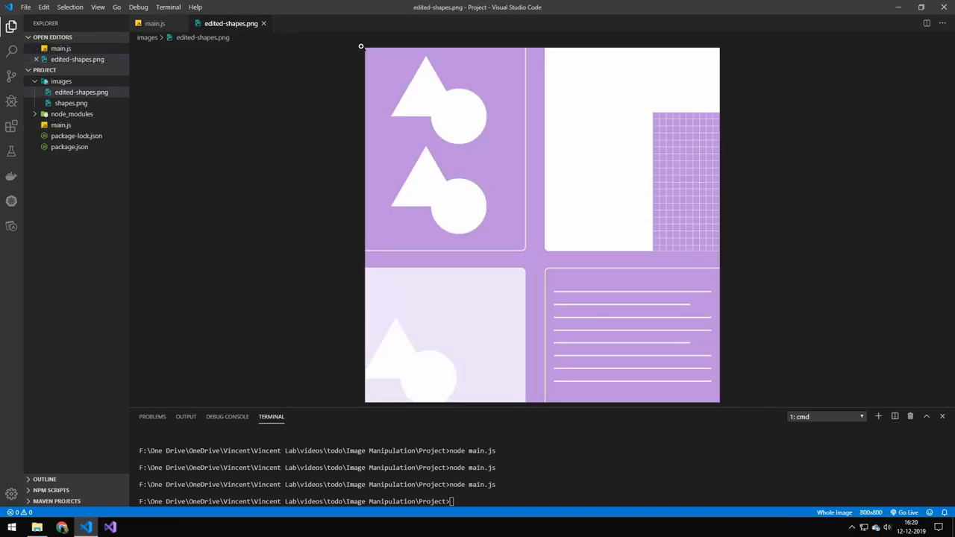
click(155, 23)
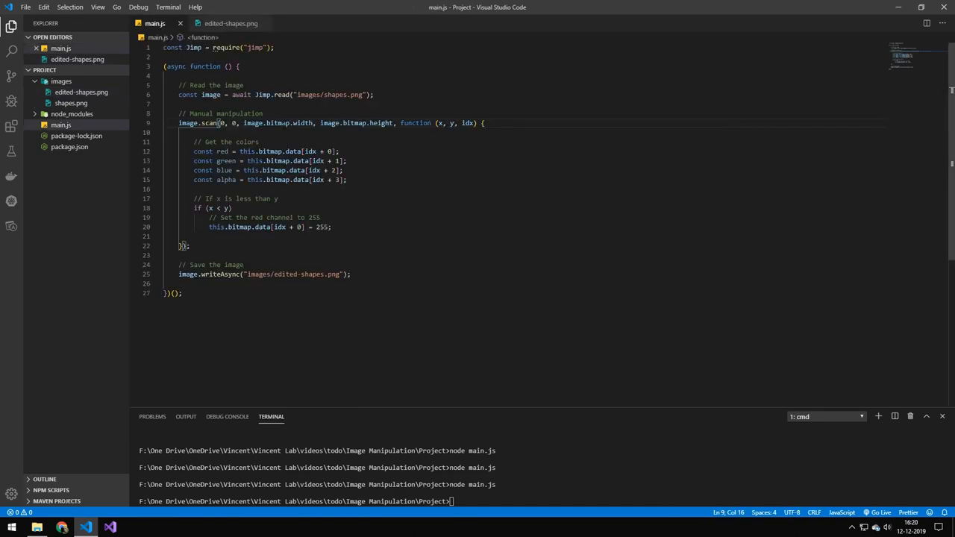
click(230, 23)
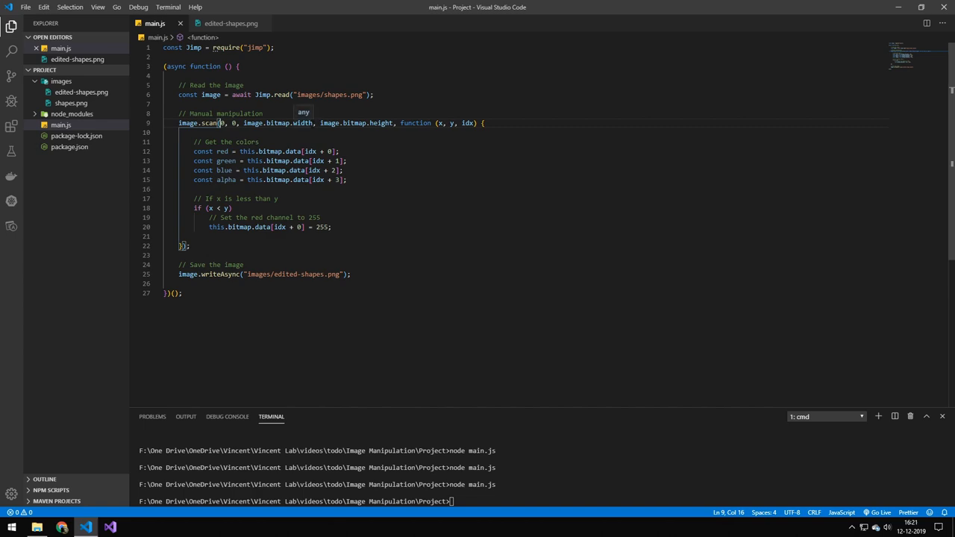
click(423, 124)
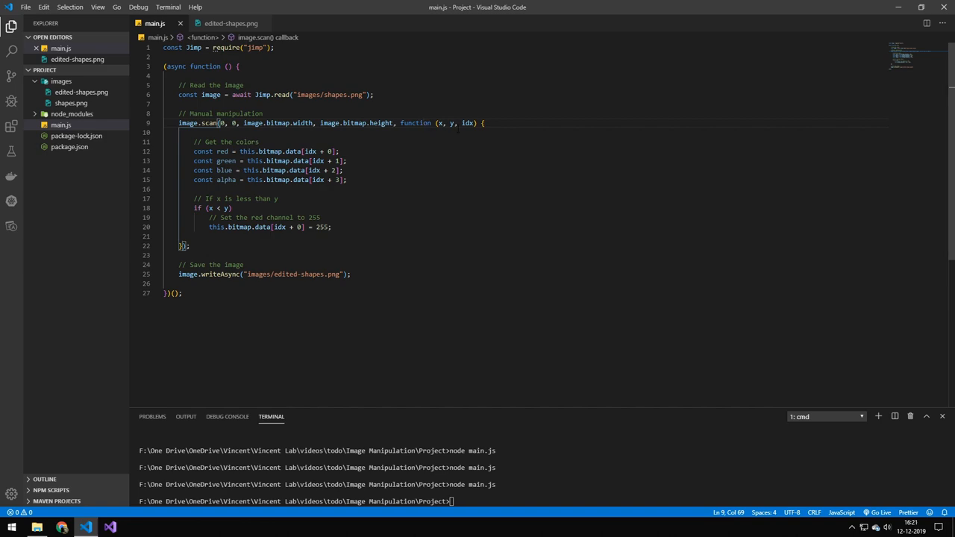
double_click(467, 123)
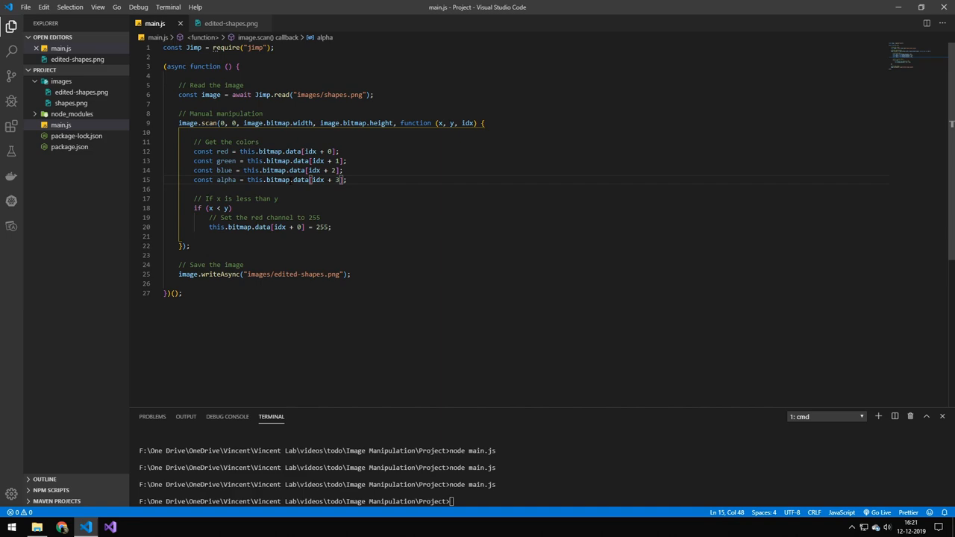
drag(343, 161, 164, 189)
text(node main.js)
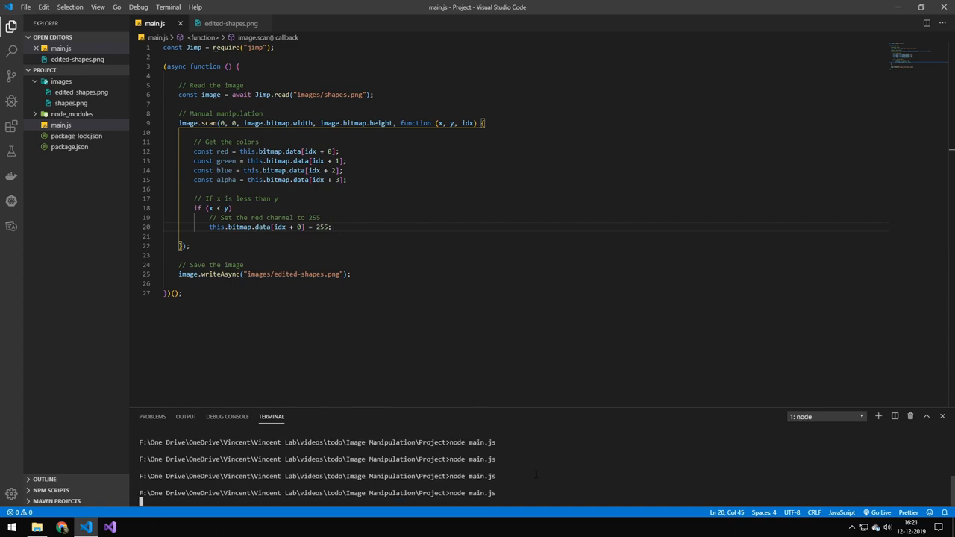
Compare the red diagonal tints in edited-shapes.png with main.js's x > y and x < y conditions.
click(230, 23)
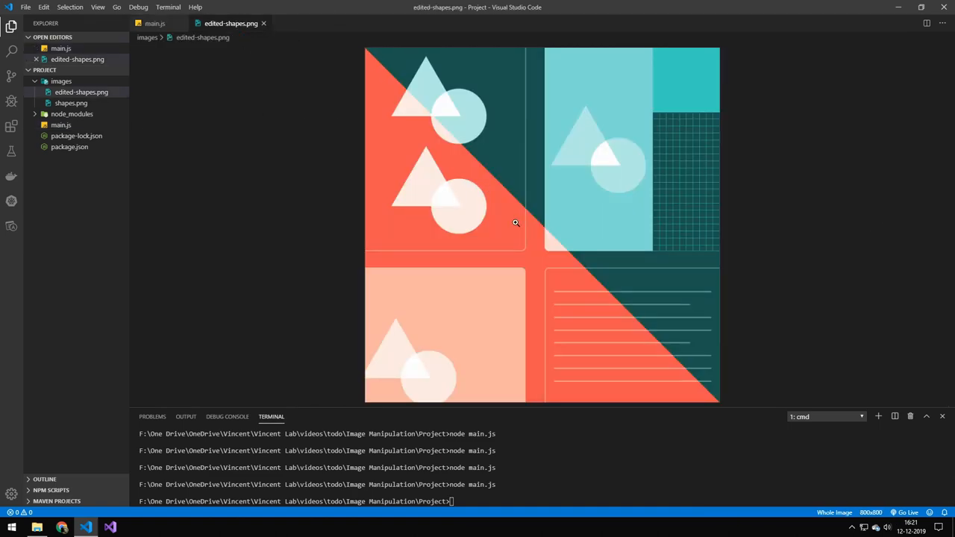
mouse_move(480, 286)
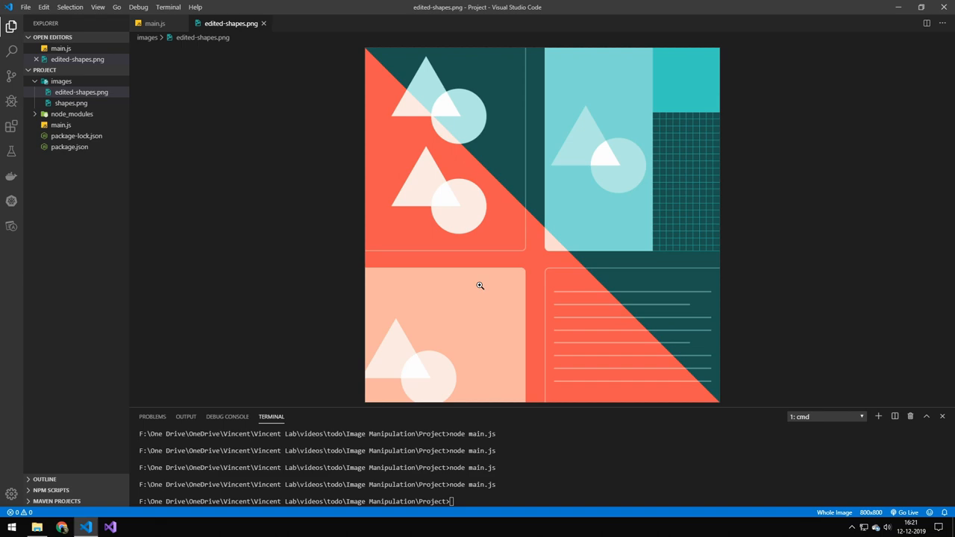
mouse_move(491, 247)
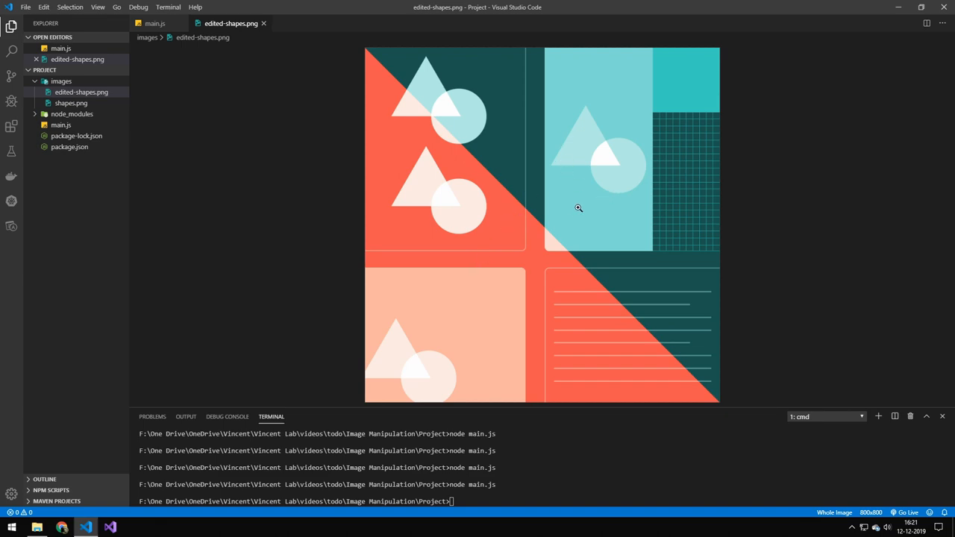
mouse_move(677, 55)
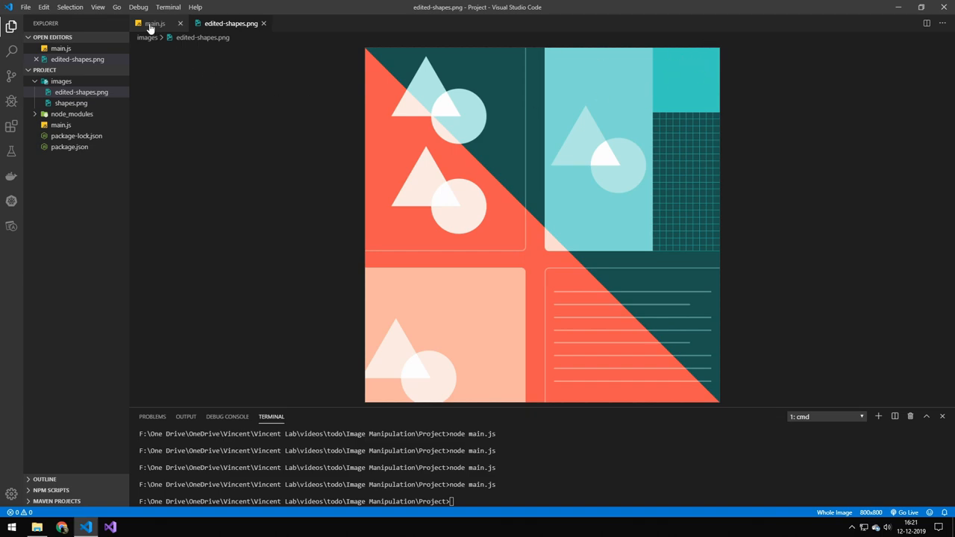
click(155, 23)
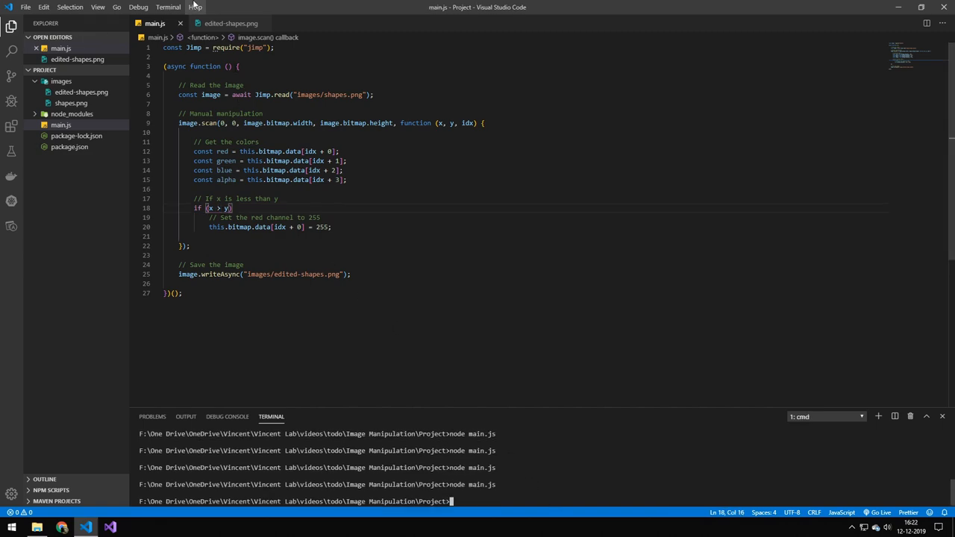
click(231, 23)
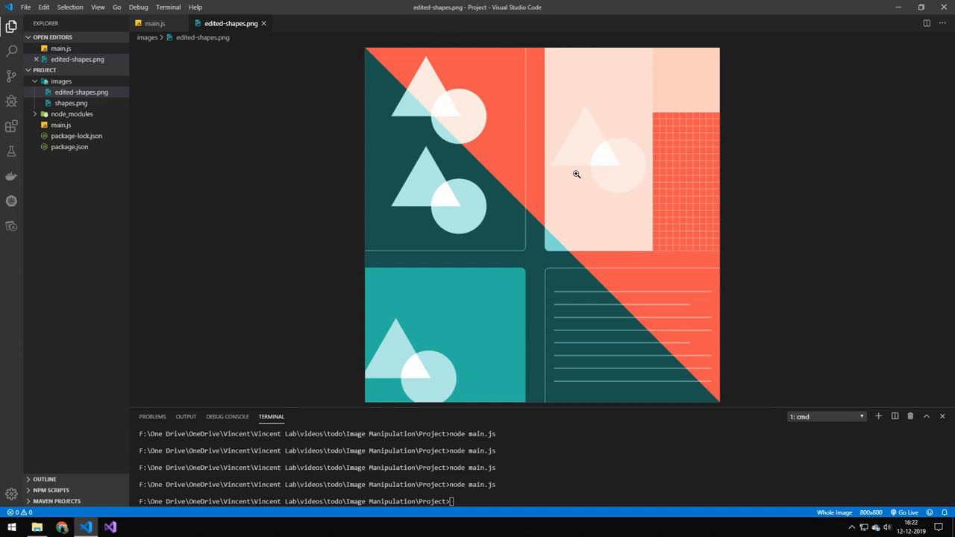
click(154, 23)
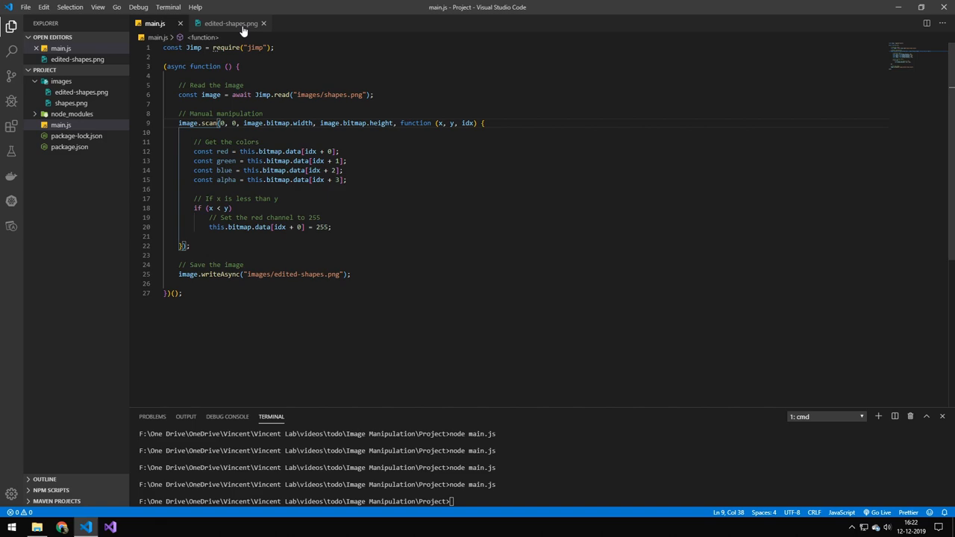
Change the scan width to image.bitmap.width-100 and view the untinted right strip.
click(230, 23)
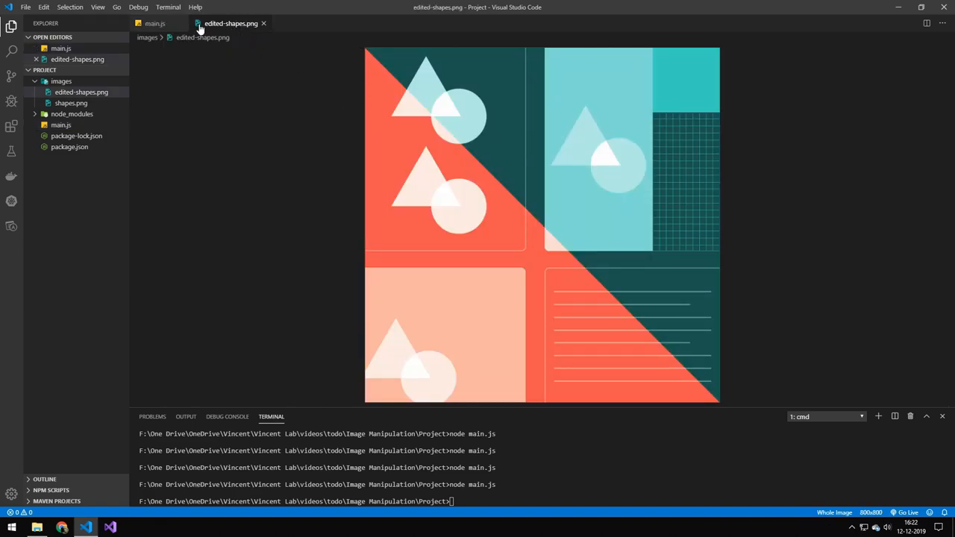
click(154, 23)
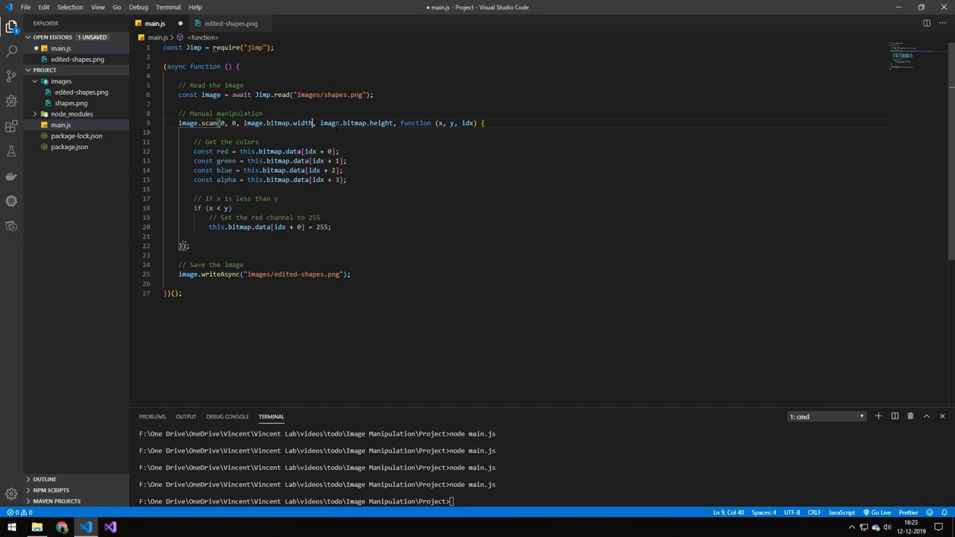
text(-100)
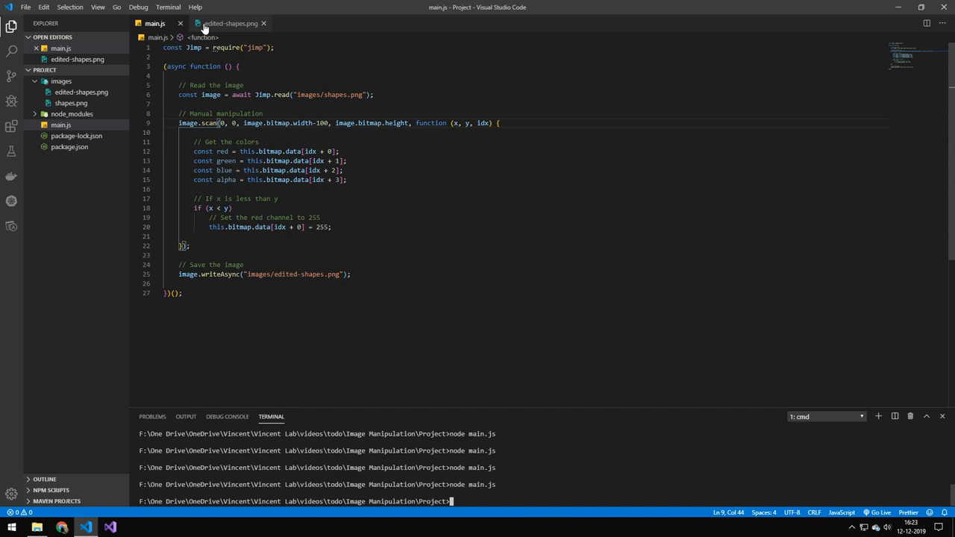
click(229, 23)
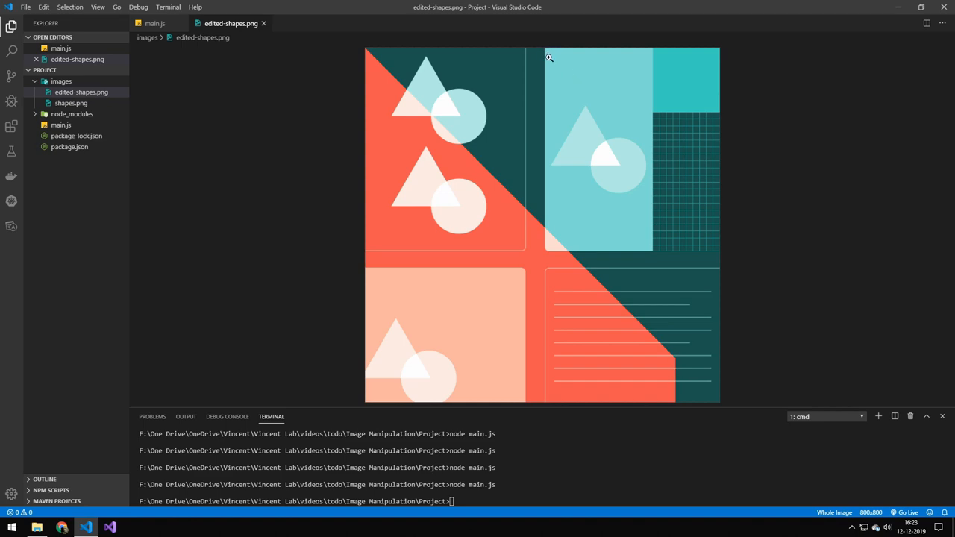
mouse_move(655, 48)
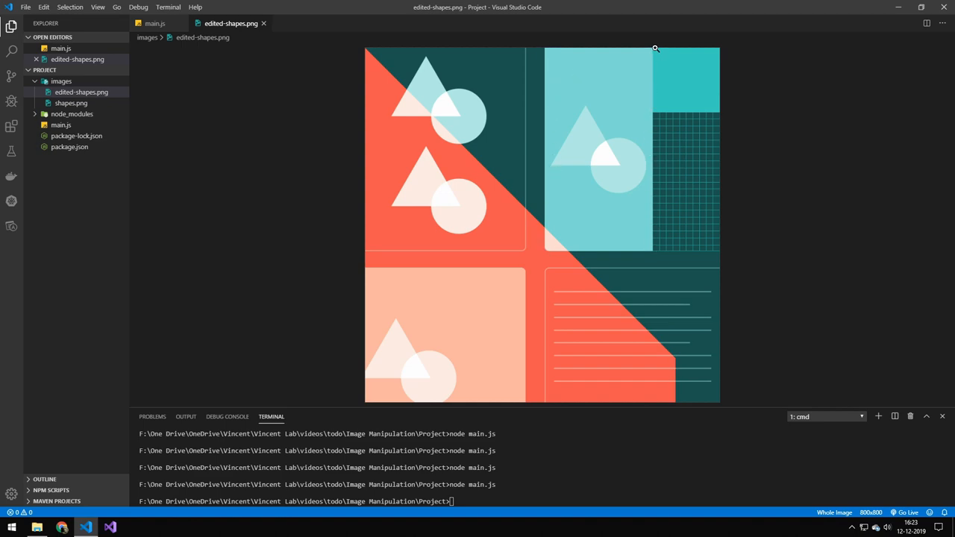
click(155, 23)
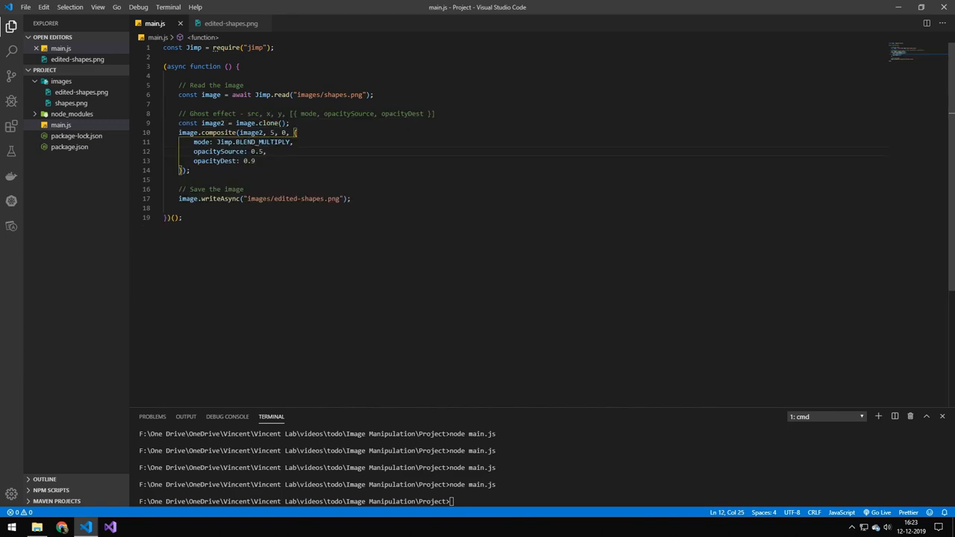
mouse_move(255, 123)
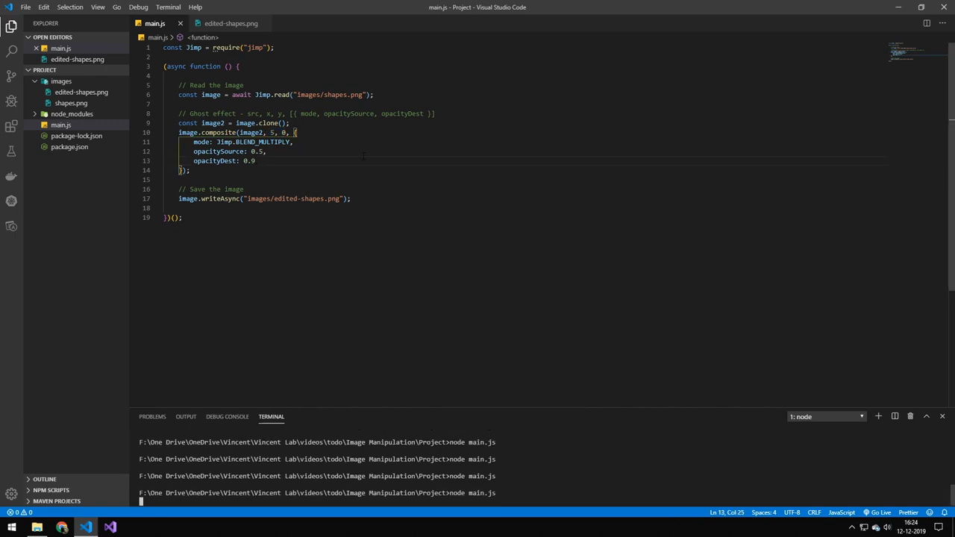
View the shadowed, doubled-edge ghost result in edited-shapes.png, then return to main.js.
click(231, 23)
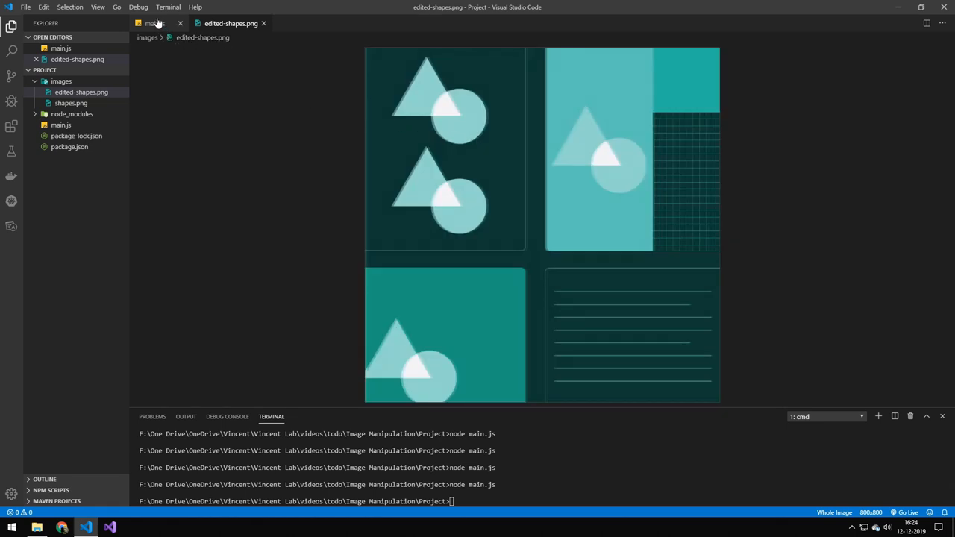
click(149, 23)
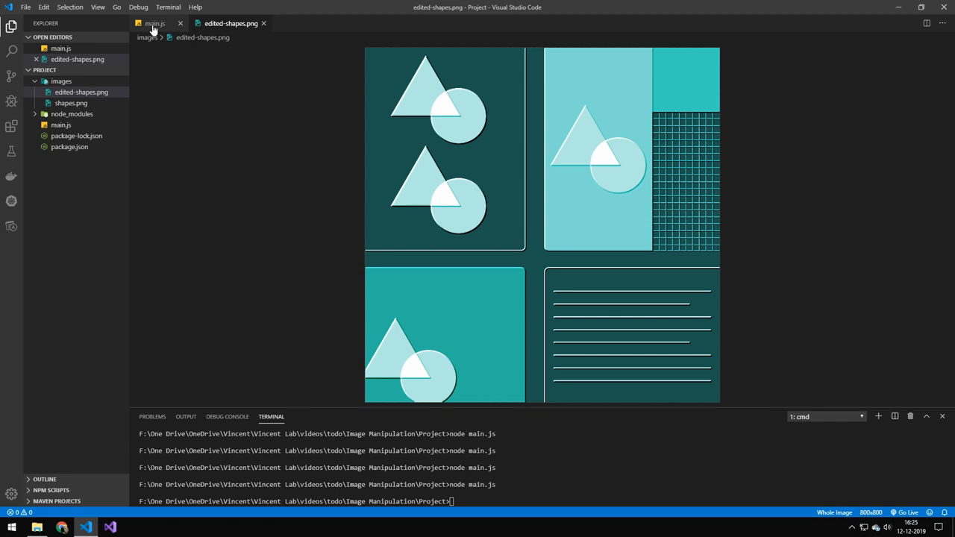
In main.js, write const image2 = new Jimp(256, 256, 0xff0000ff, (err, image) => {.
click(155, 23)
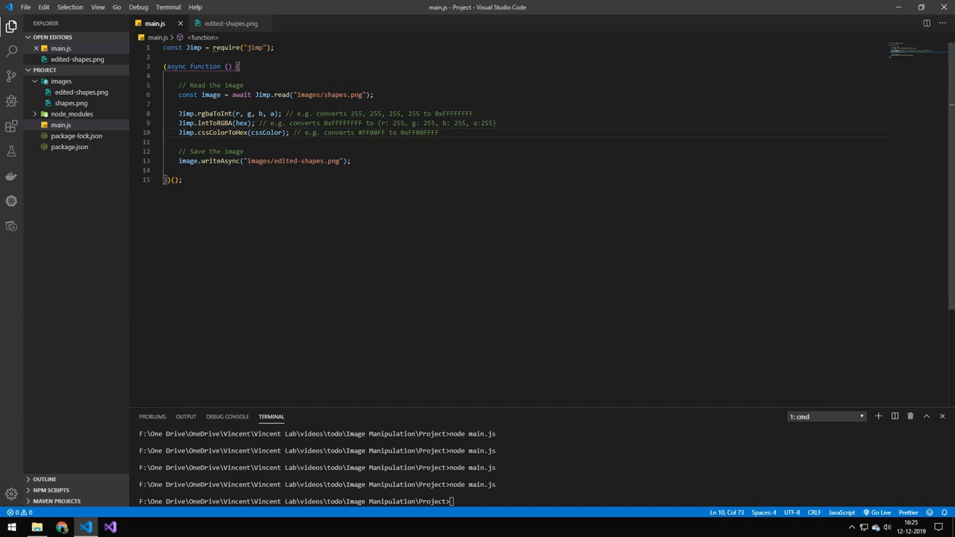
text(const image2 = new Jimp(256, 256, 0xff0000ff, (err, image) => {)
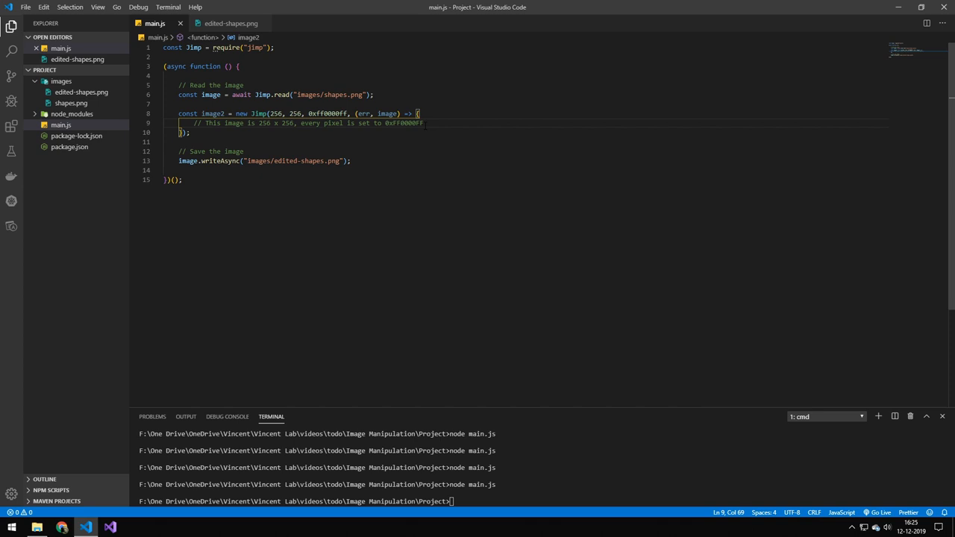